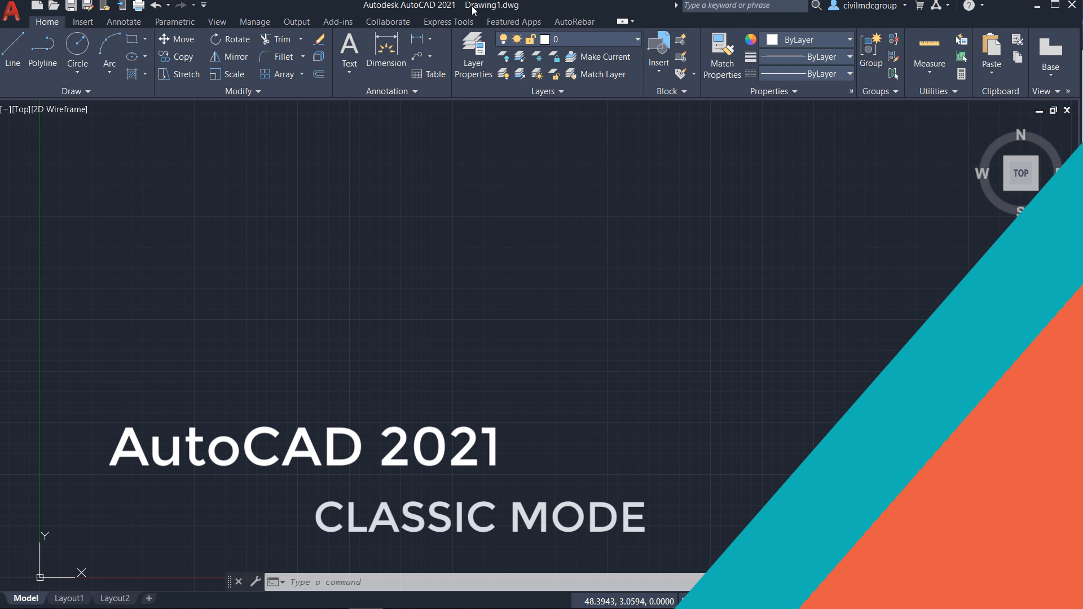
mouse_move(255, 128)
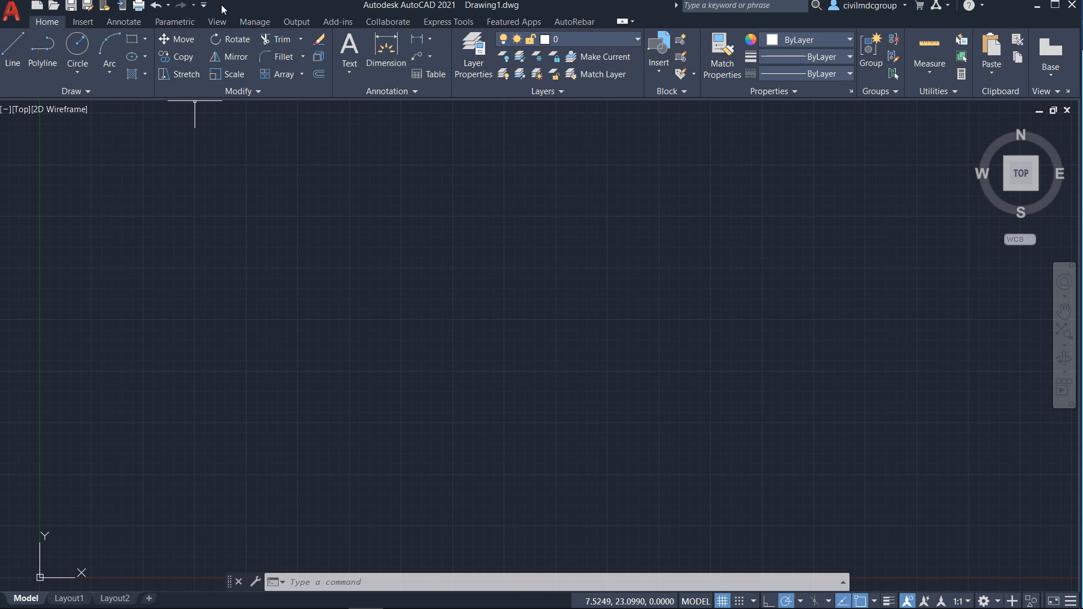
mouse_move(204, 7)
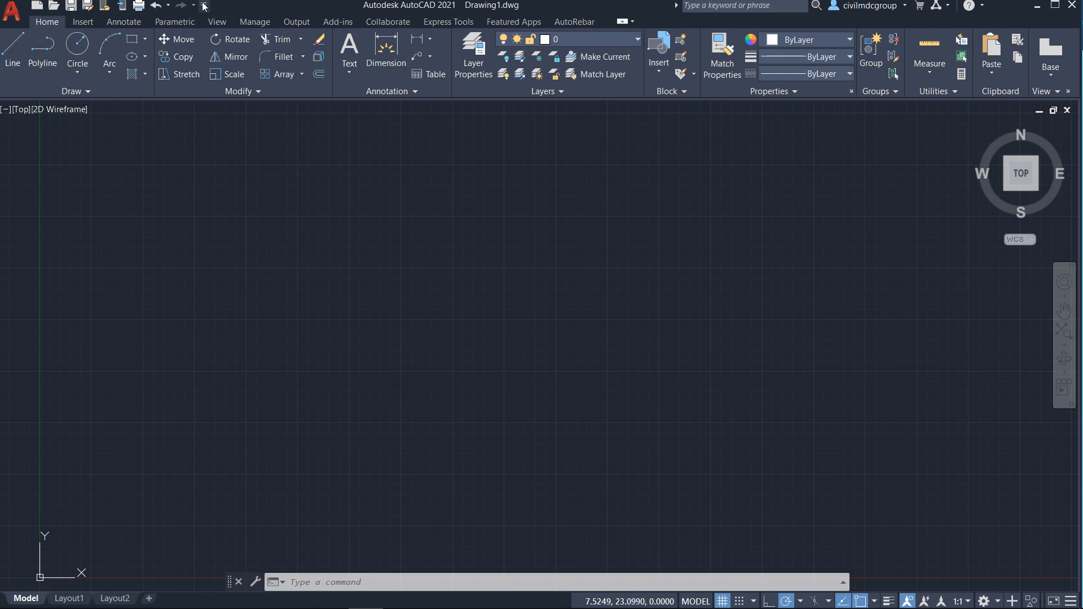
mouse_move(236, 351)
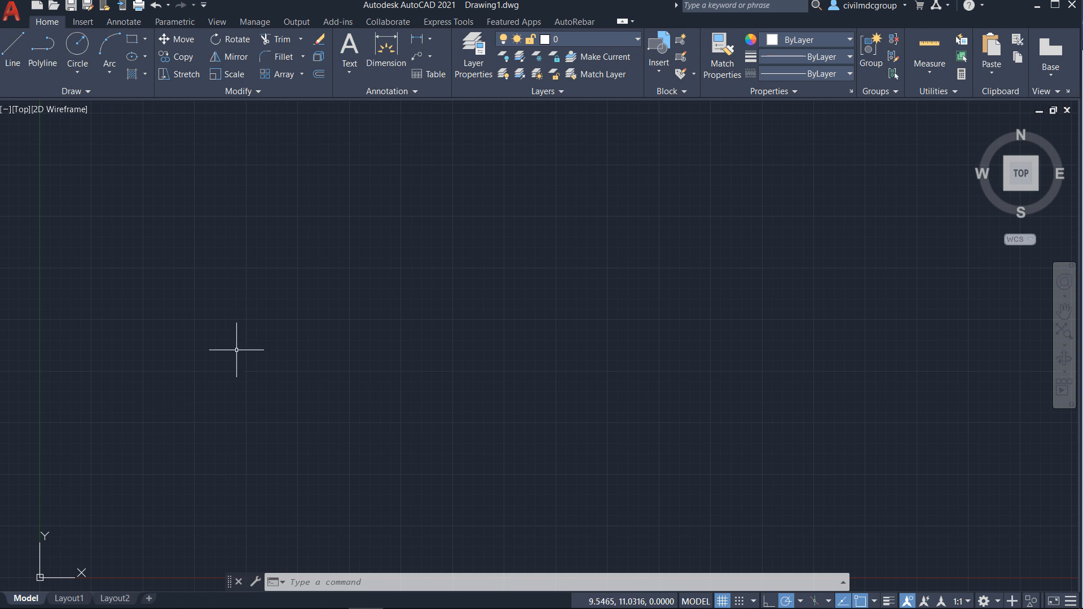
mouse_move(417, 222)
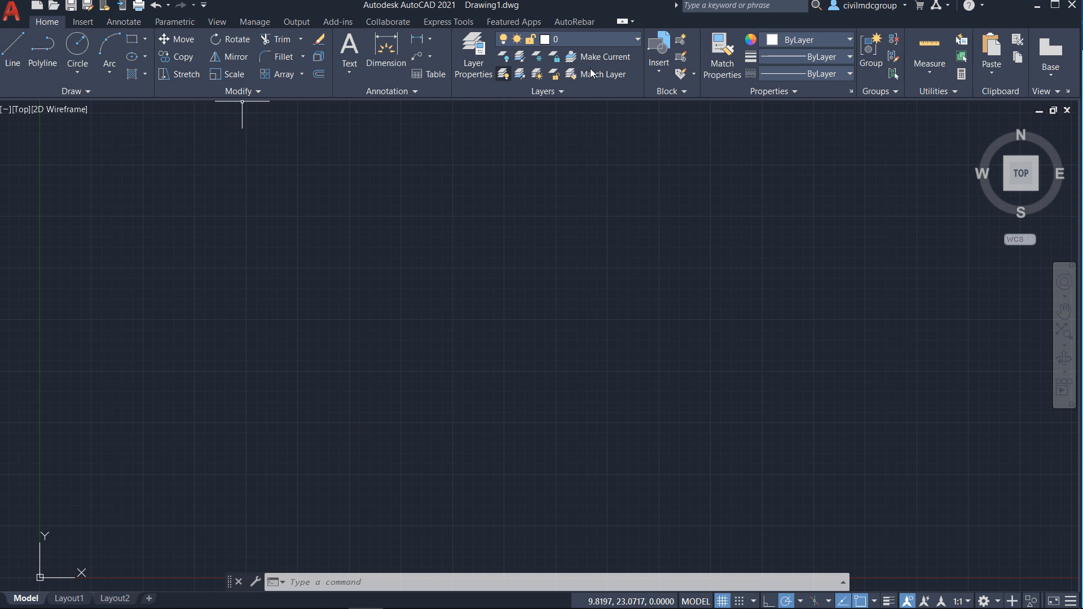
Step: Run RIBBONCLOSE from the command line so the drawing area fills the window
click(123, 22)
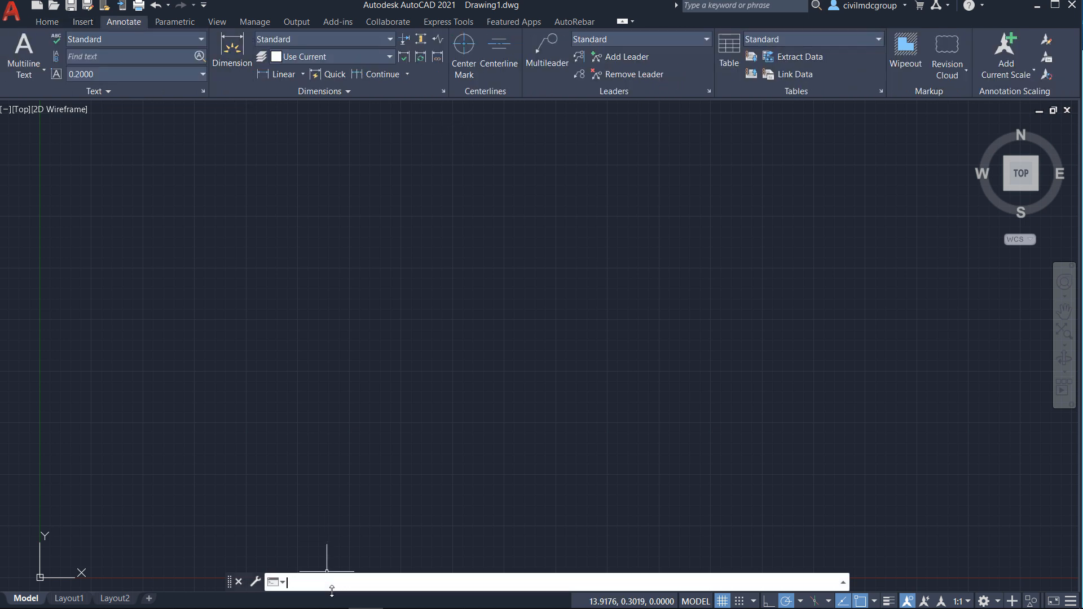
text(ribben)
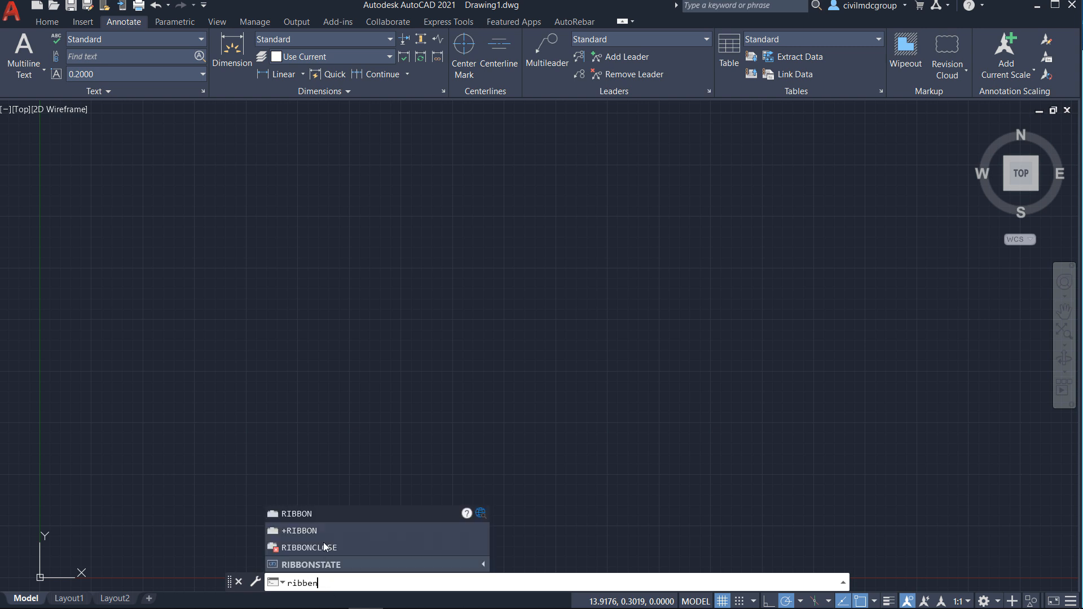
click(308, 547)
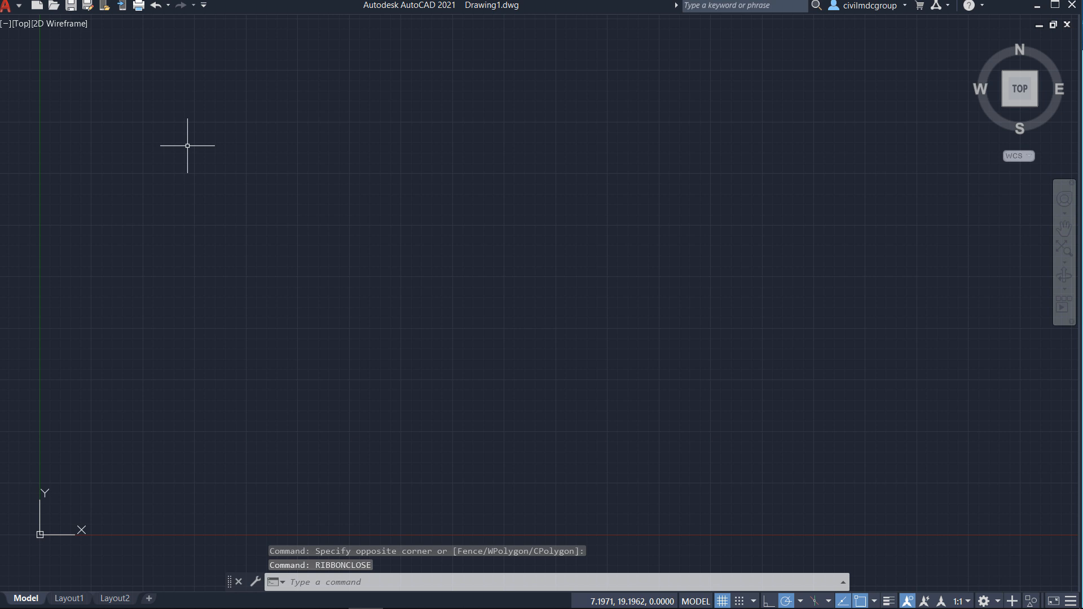
mouse_move(234, 33)
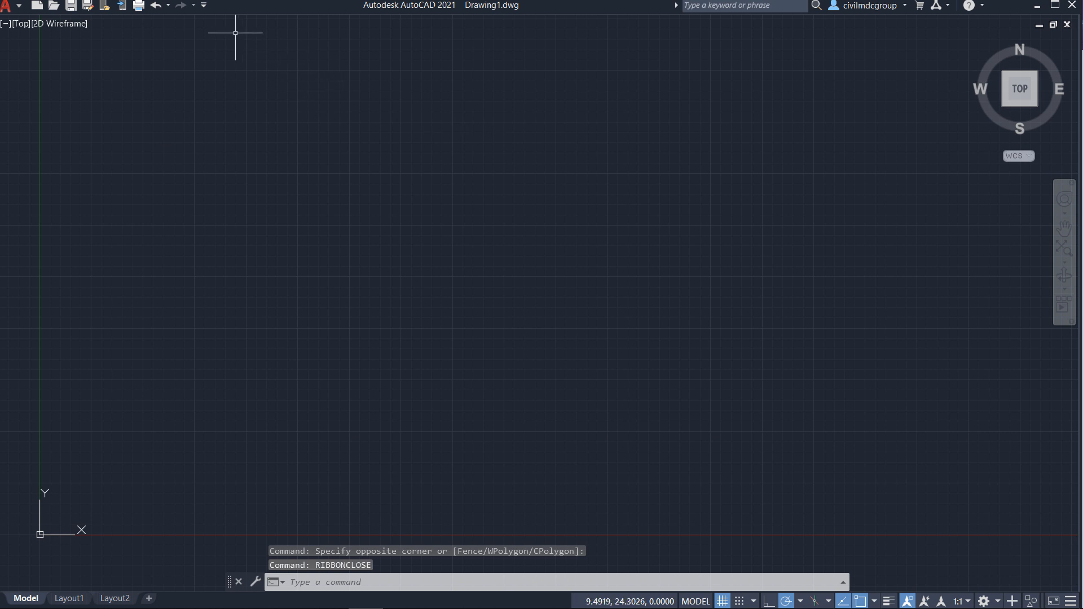
Step: Turn on Show Menu Bar from the Quick Access Toolbar dropdown
click(203, 6)
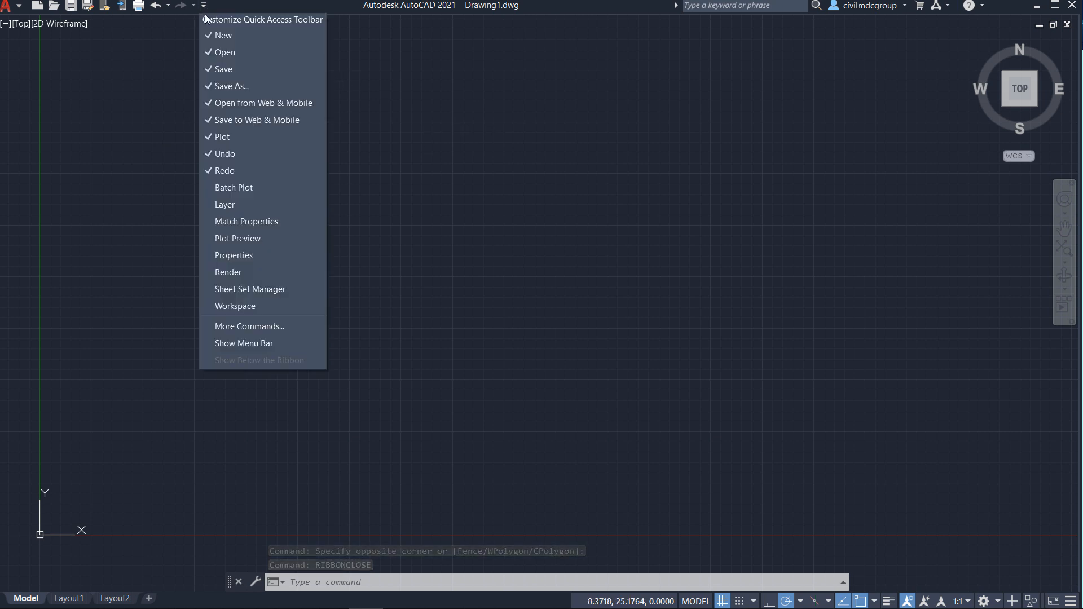
mouse_move(243, 344)
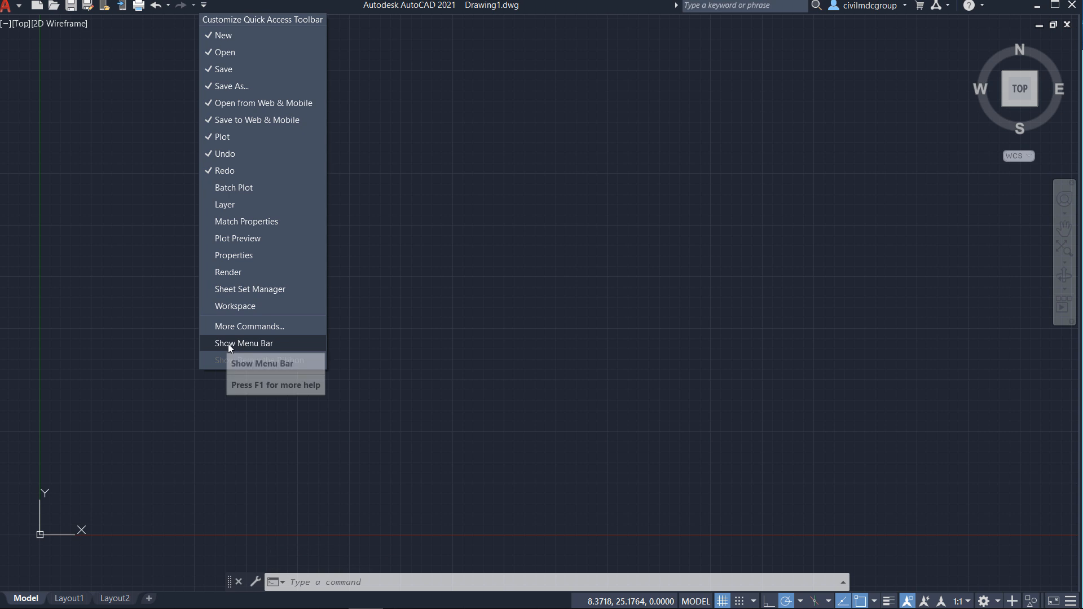
click(244, 343)
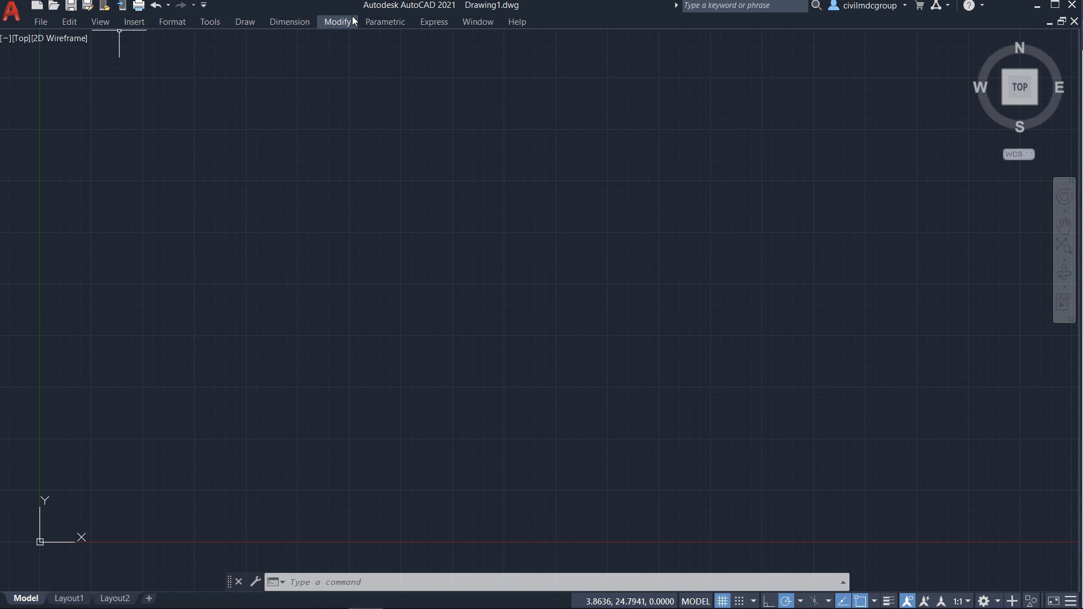
mouse_move(278, 93)
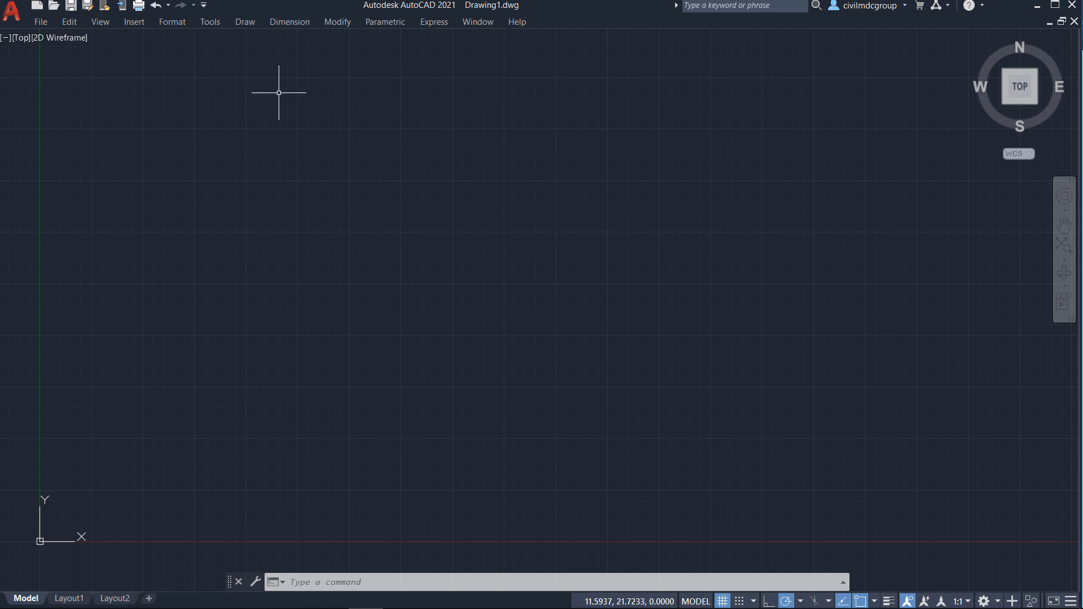
mouse_move(221, 52)
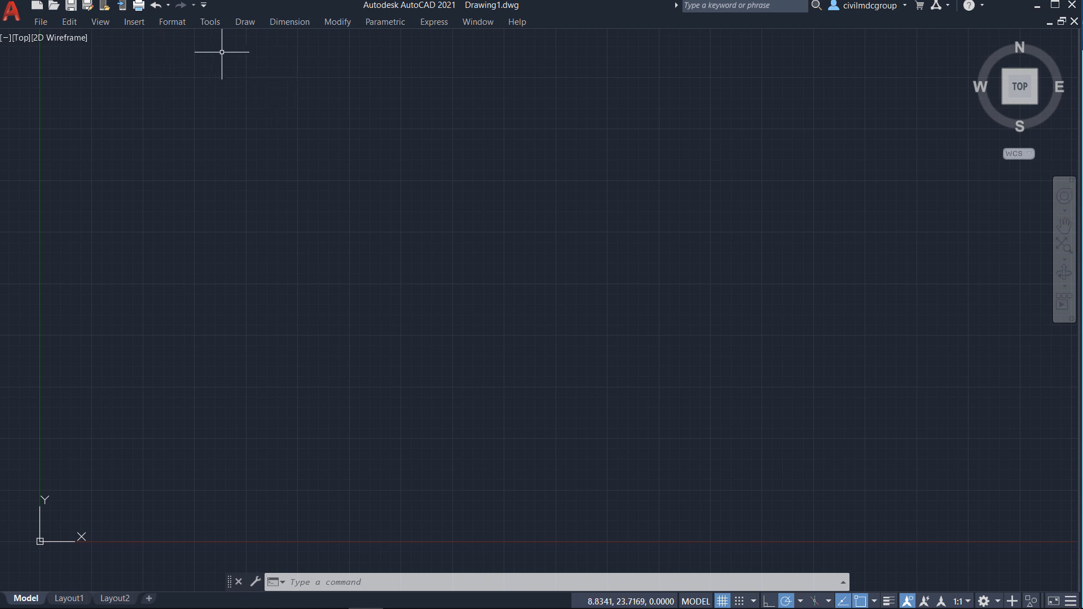
mouse_move(22, 130)
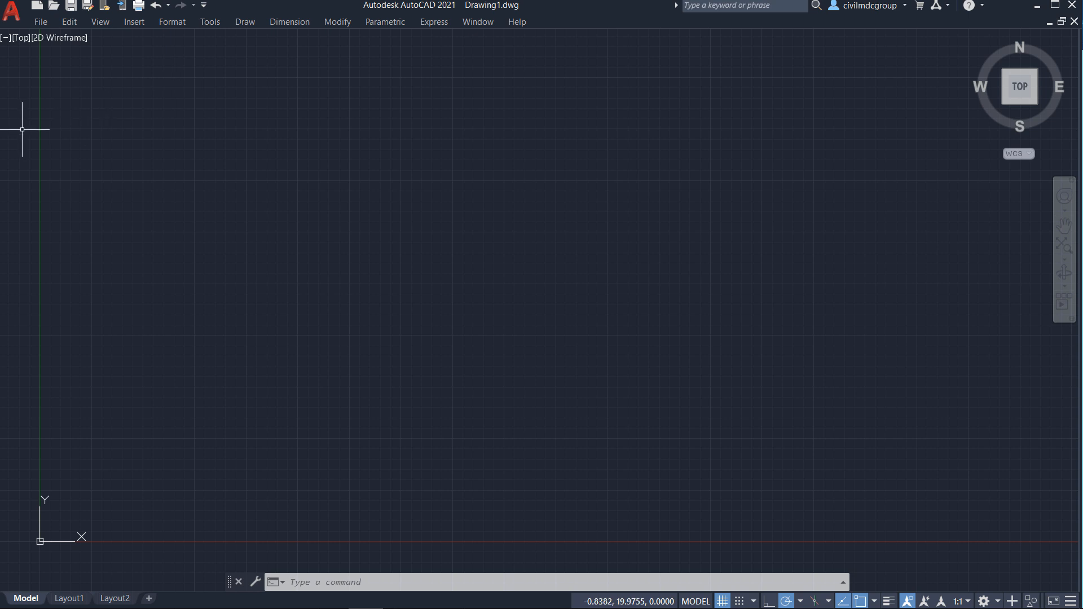
mouse_move(253, 37)
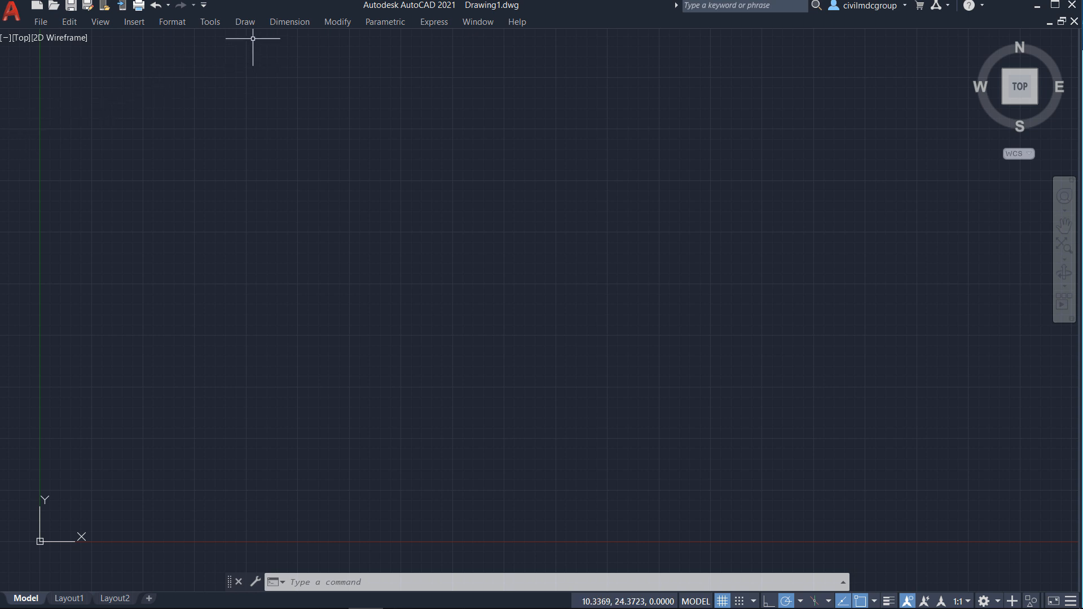
Step: Enable the Modify toolbar via Tools > Toolbars > AutoCAD and reopen the toolbar list
click(209, 21)
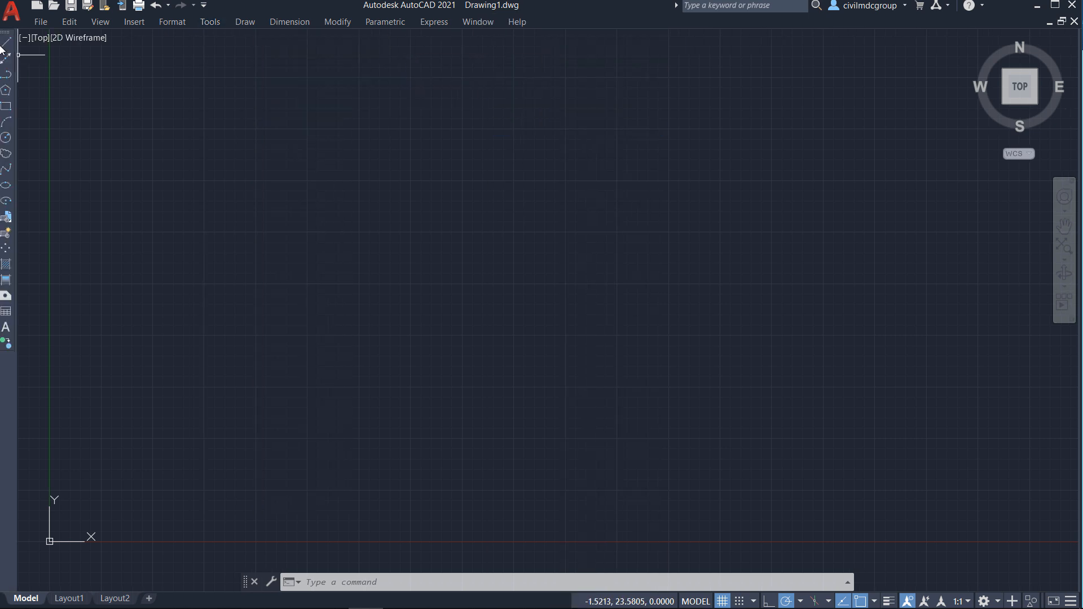
mouse_move(185, 51)
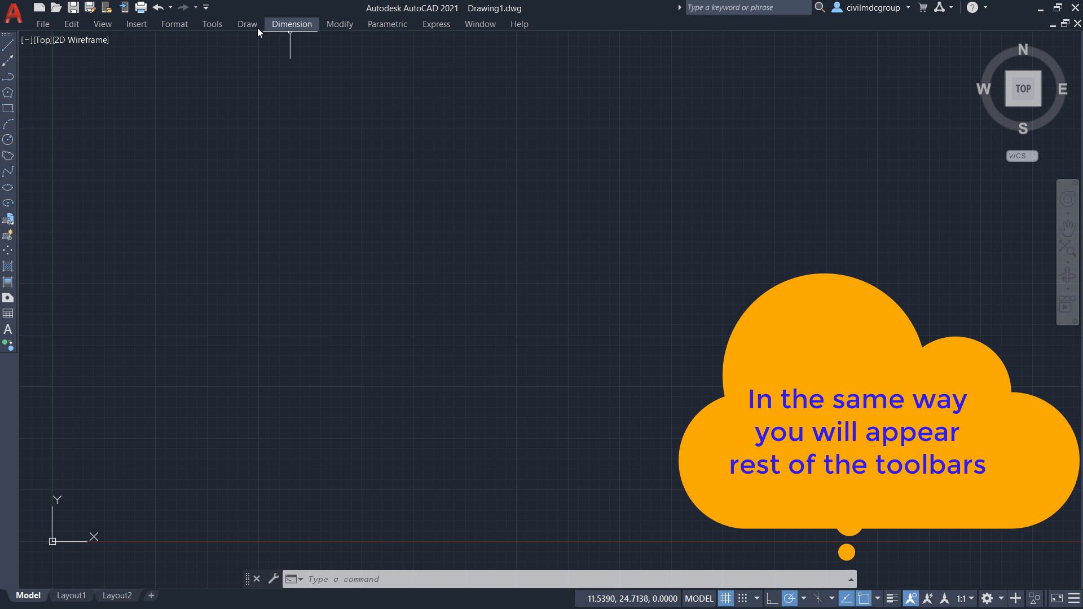
click(212, 23)
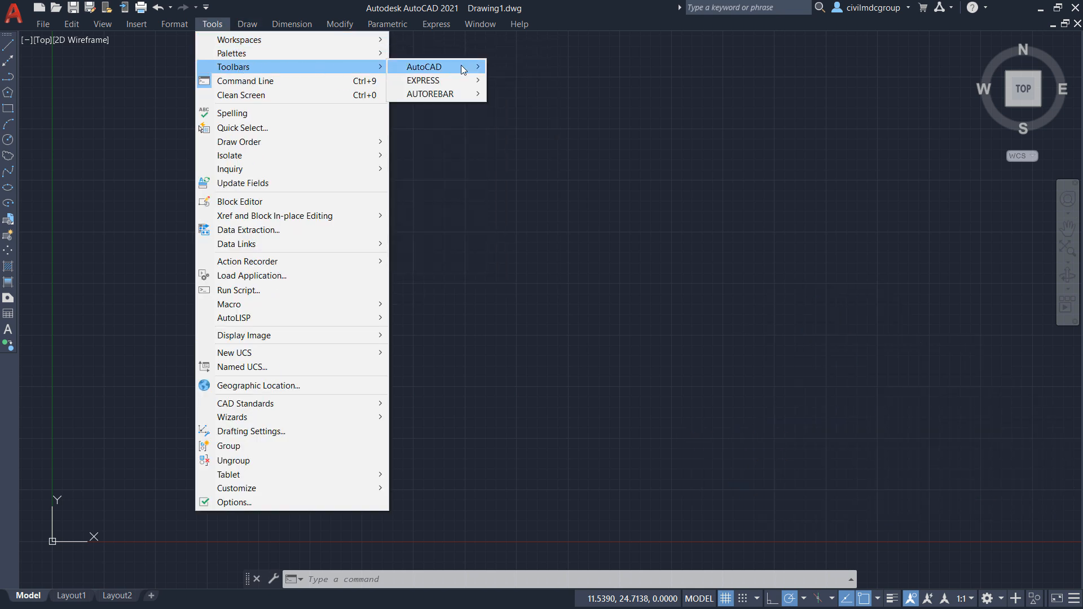
click(422, 66)
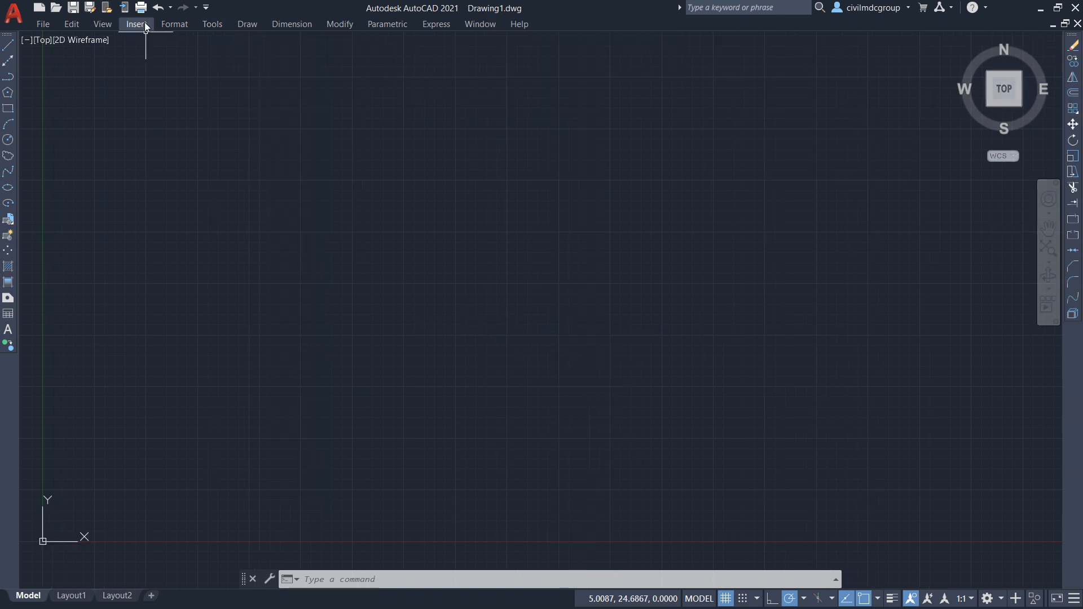
click(212, 24)
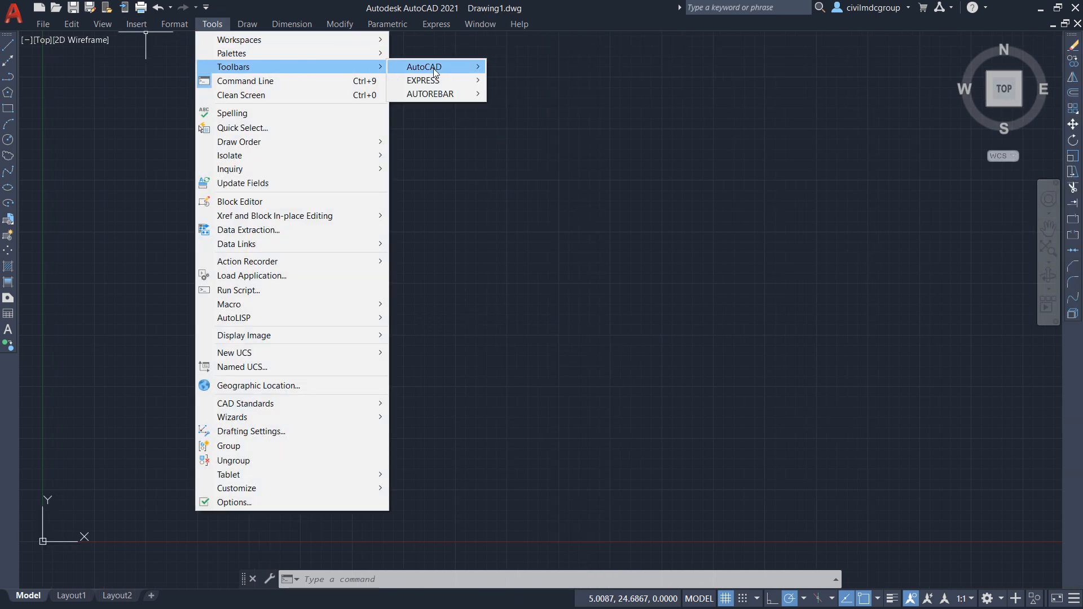
click(423, 67)
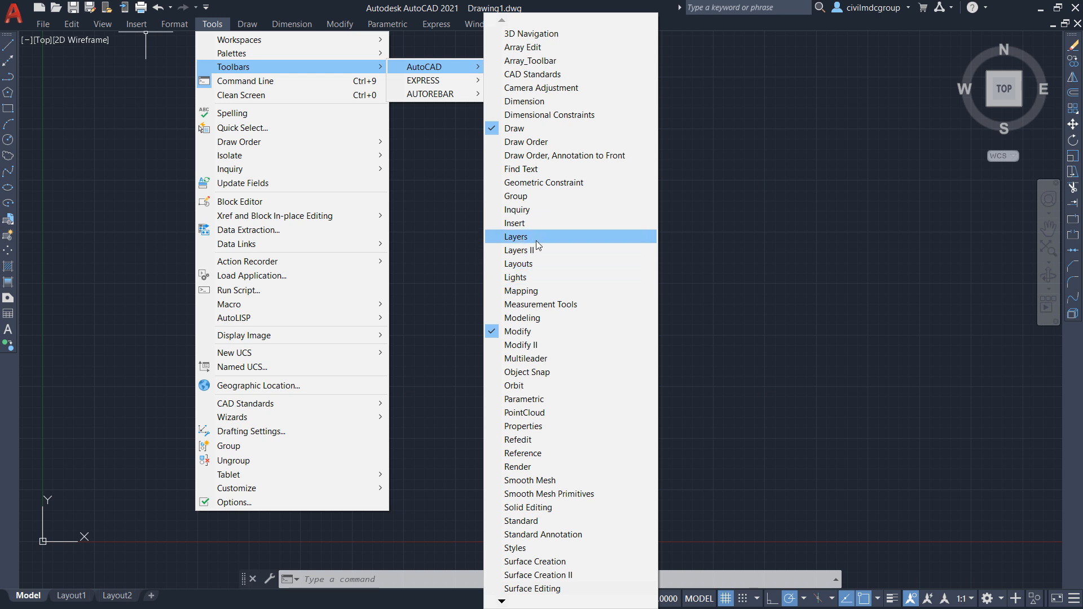
Step: Enable the Layers and Layers II toolbars from the AutoCAD toolbar list
click(515, 237)
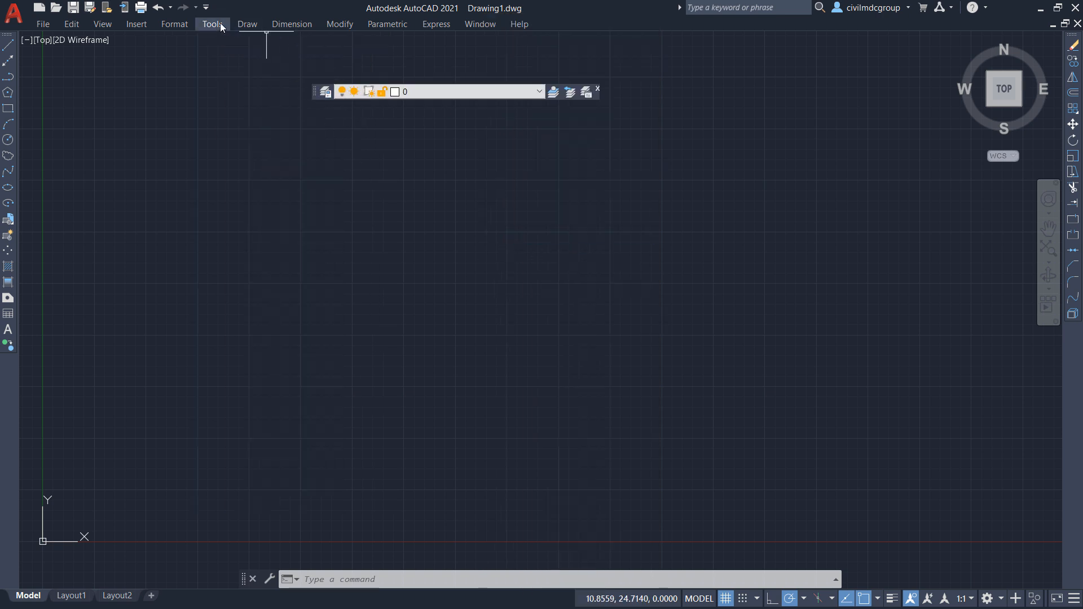
click(212, 24)
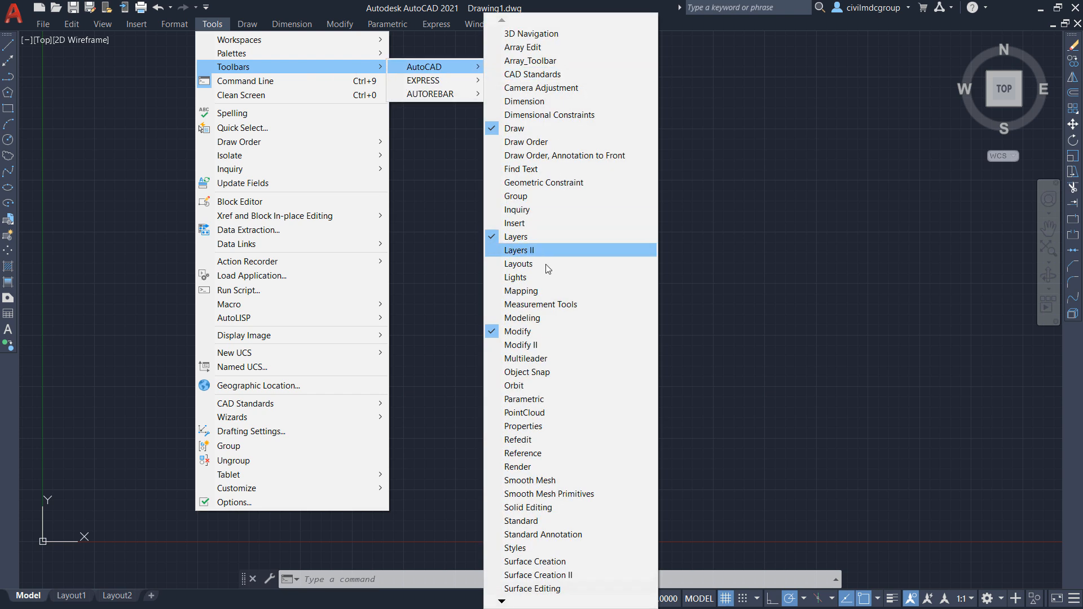
mouse_move(515, 236)
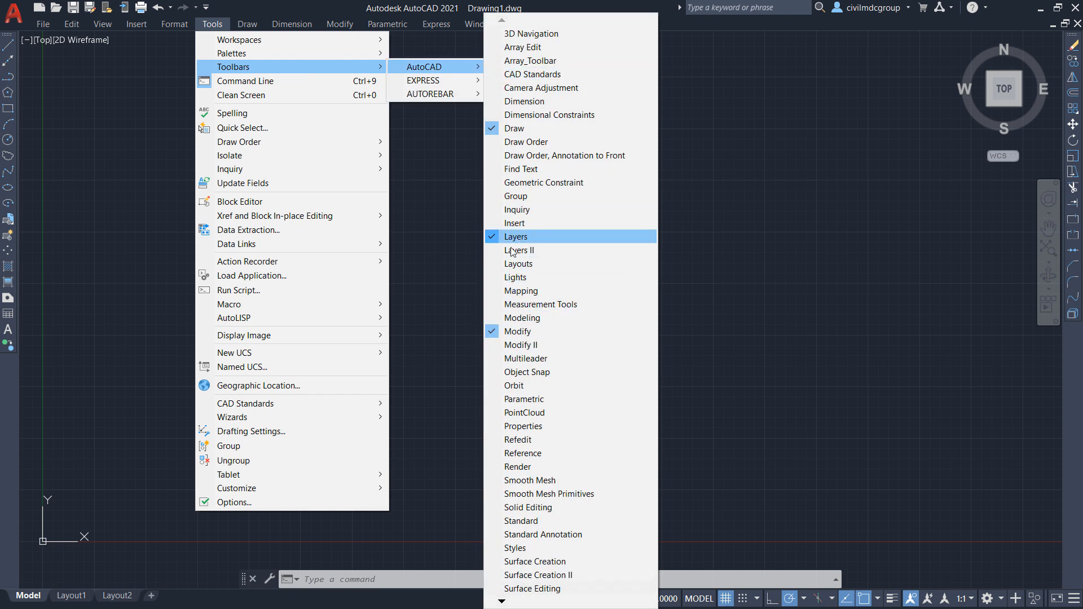
click(517, 237)
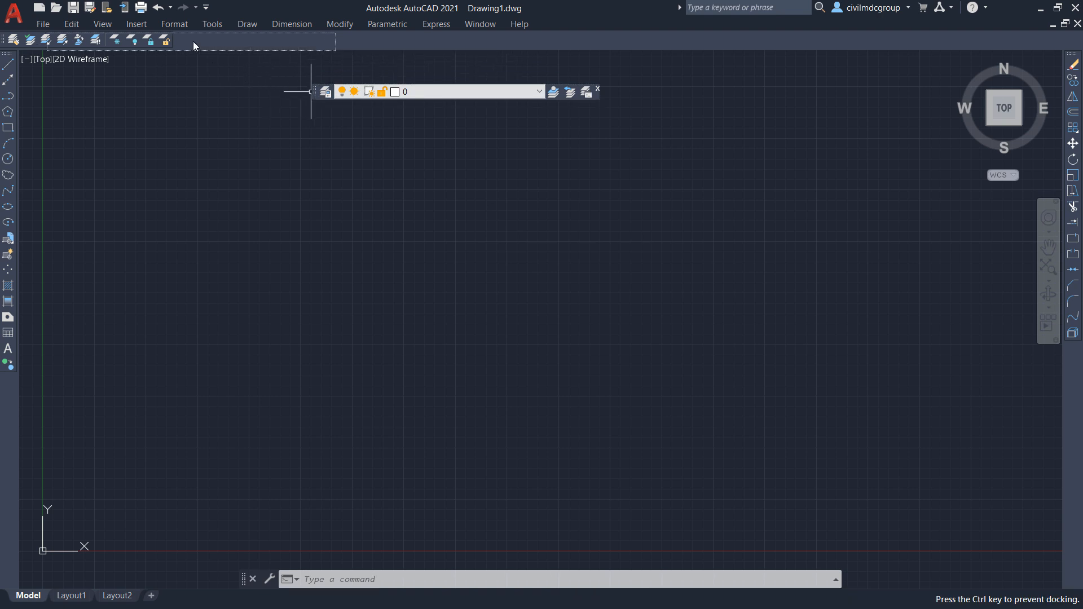
click(212, 24)
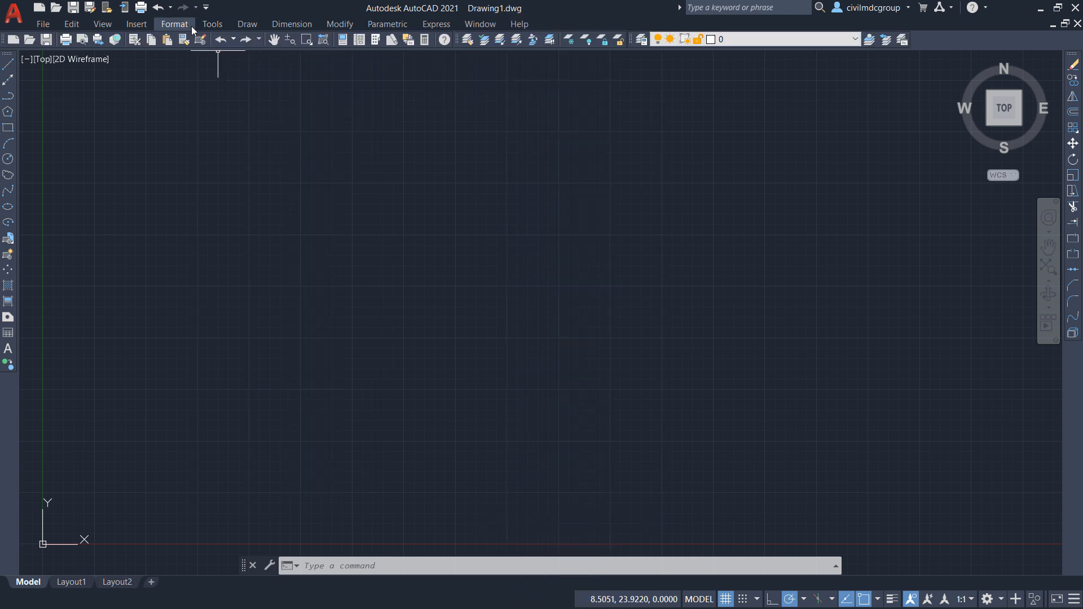
Step: Reopen the Tools menu to reach the toolbar list for the Dimension toolbar
click(212, 24)
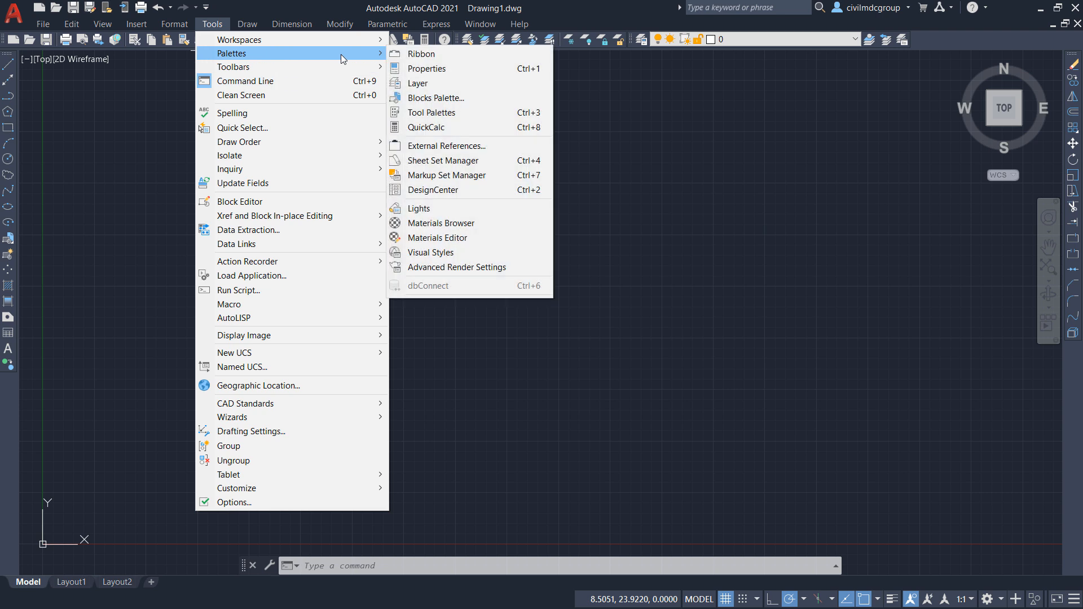
mouse_move(234, 67)
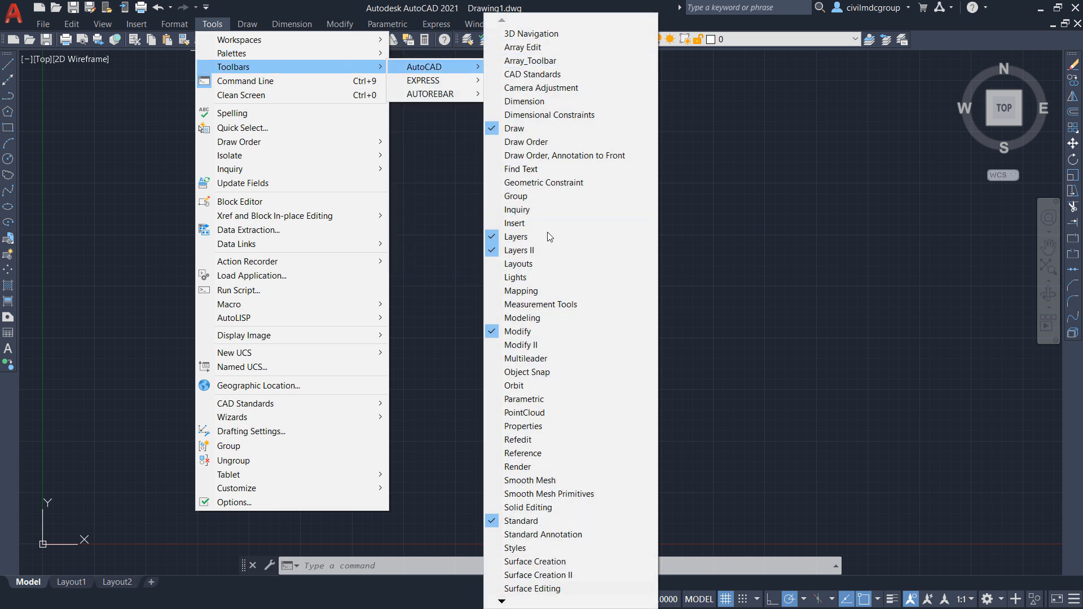
mouse_move(526, 372)
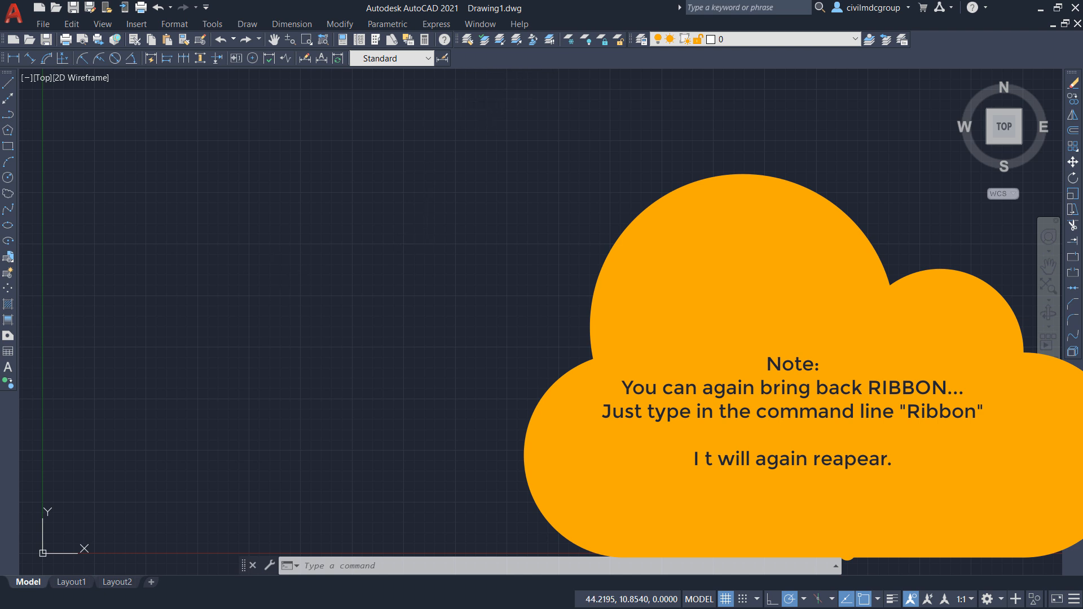
mouse_move(384, 226)
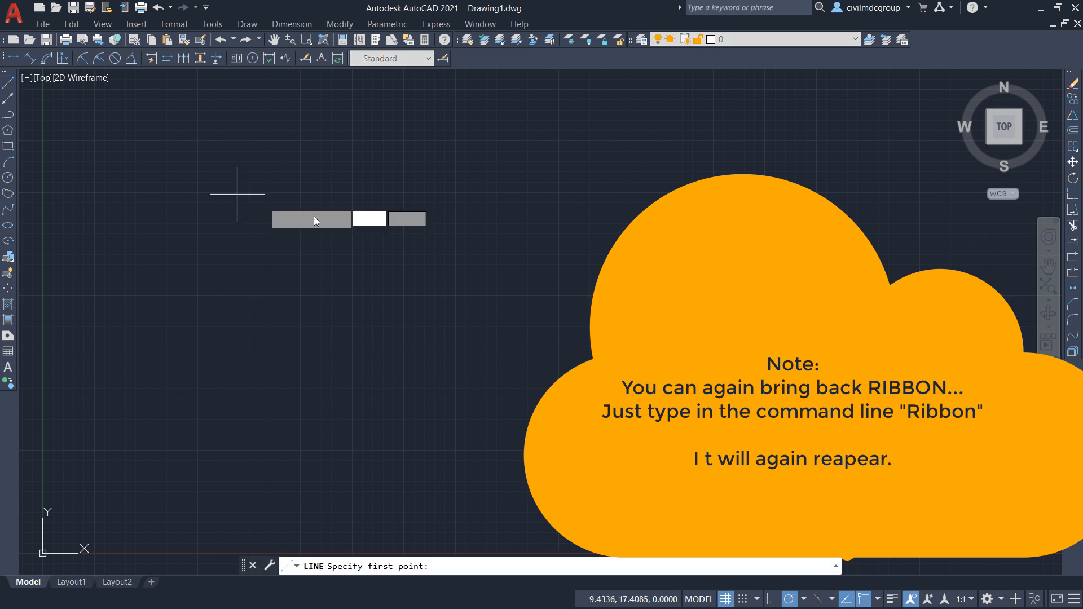
Step: Place the first point of the test line in the middle of the drawing area
click(588, 322)
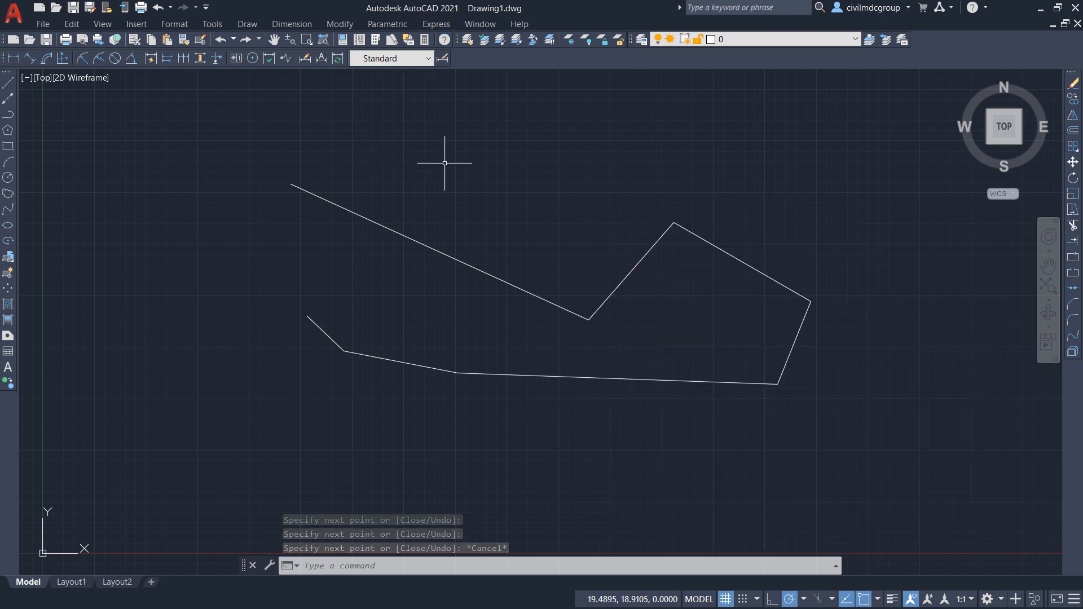
mouse_move(419, 292)
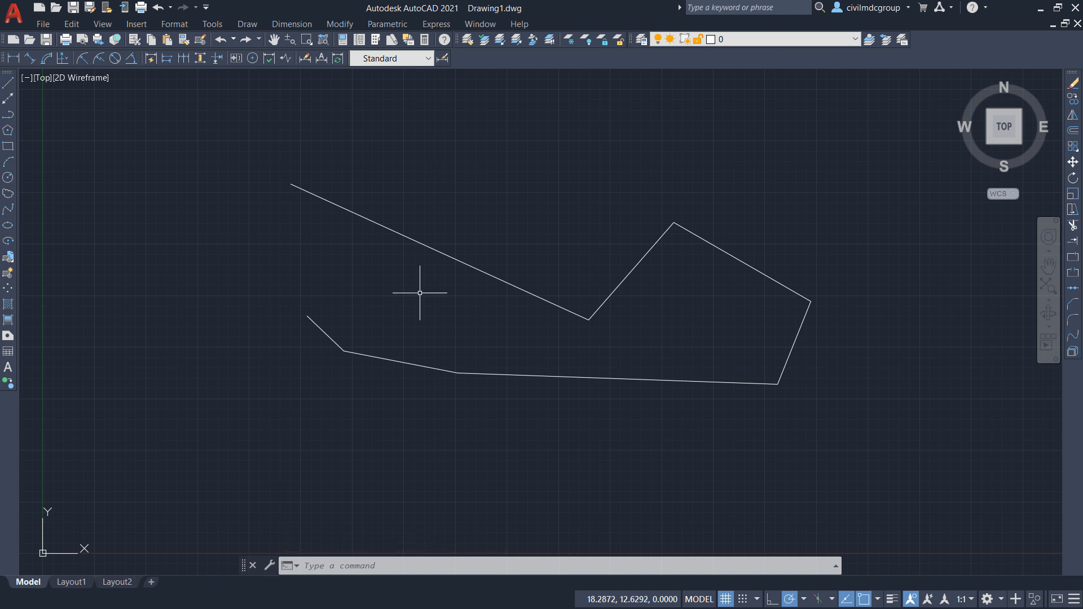